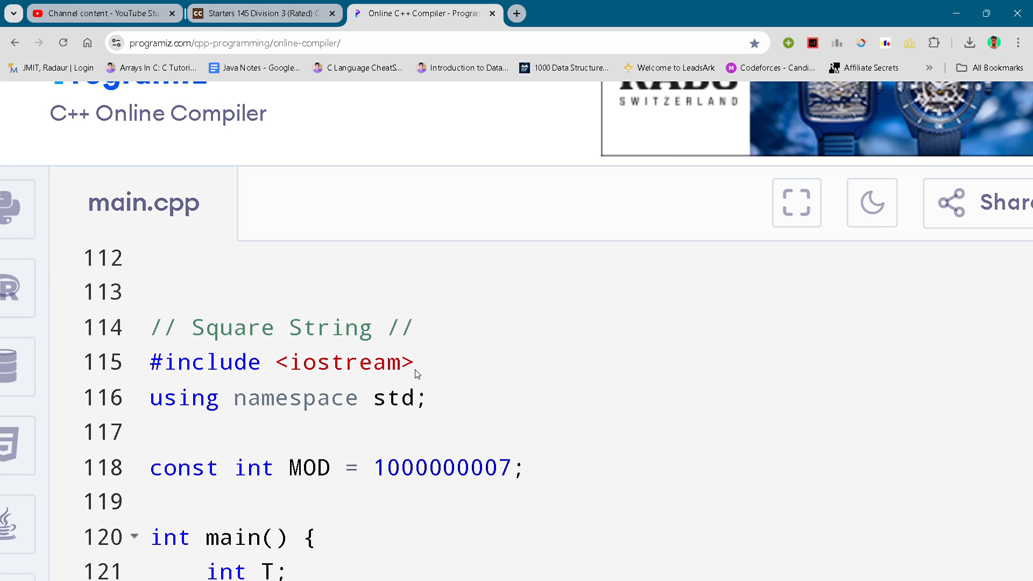
{"action": "left_click", "coordinate": [412, 326]}
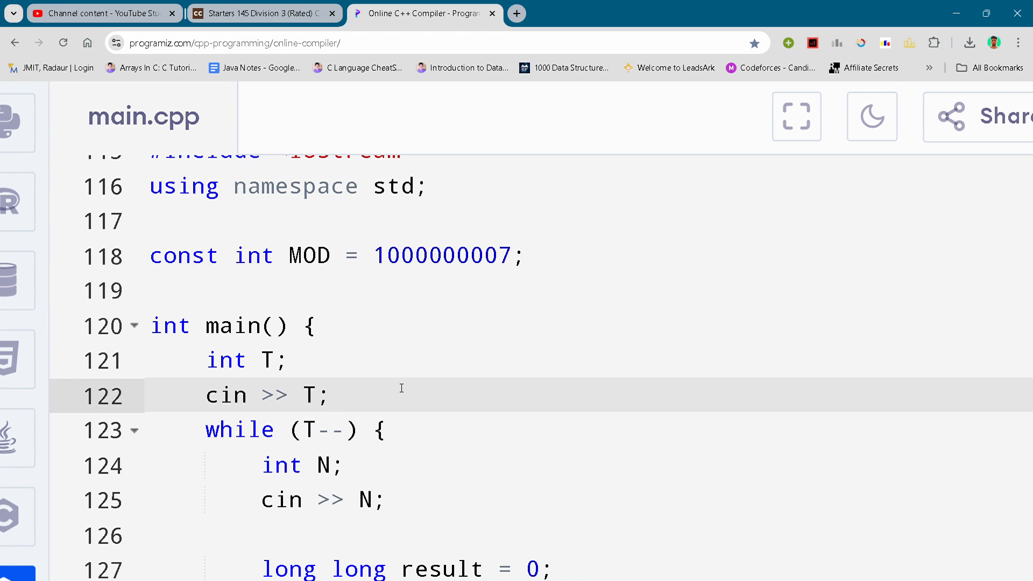
{"action": "scroll", "scroll_direction": "down", "scroll_amount": 3}
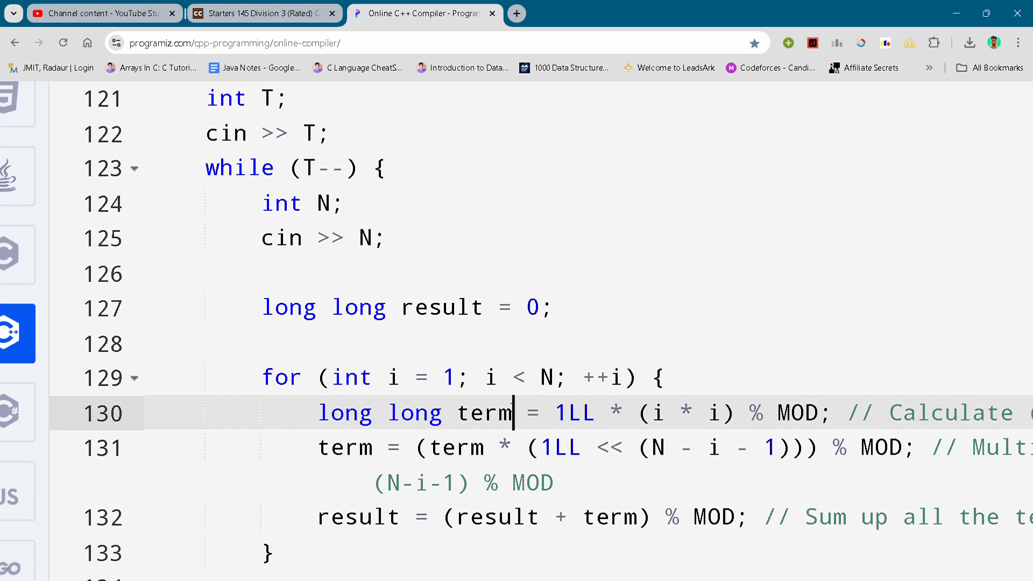
{"action": "scroll", "scroll_direction": "down", "scroll_amount": 3}
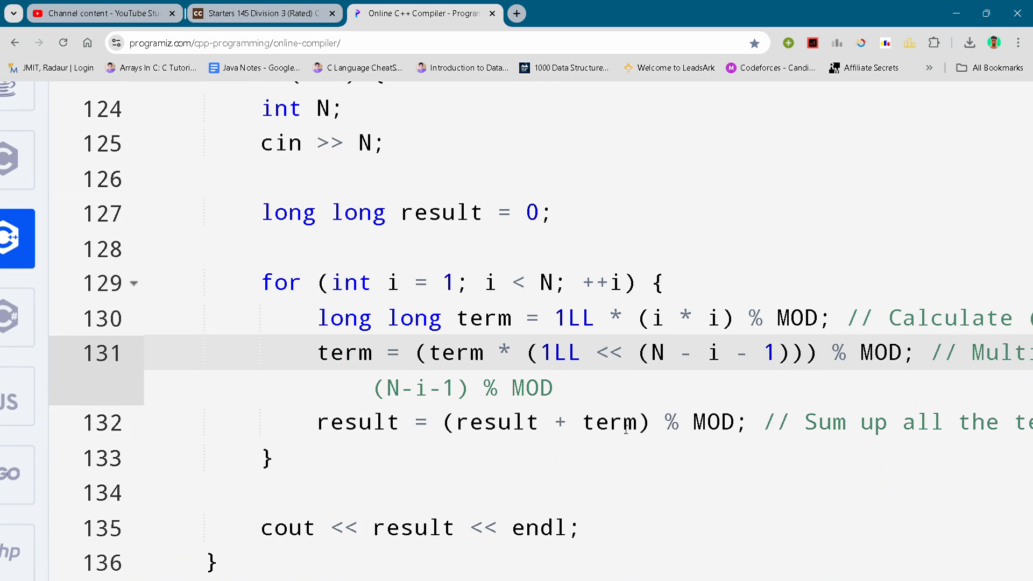
{"action": "left_click", "coordinate": [364, 494]}
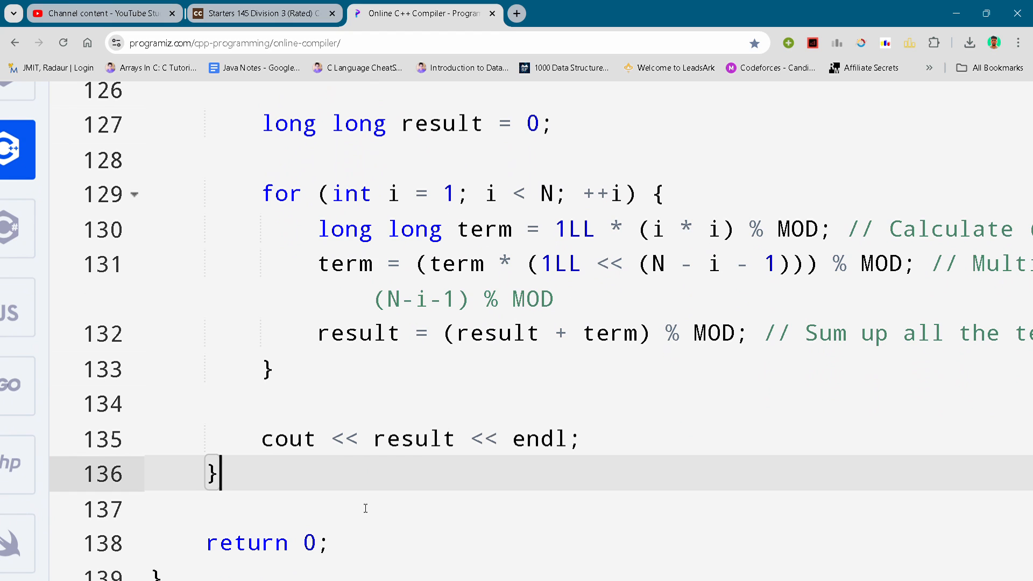
{"action": "scroll", "scroll_direction": "down", "scroll_amount": 3}
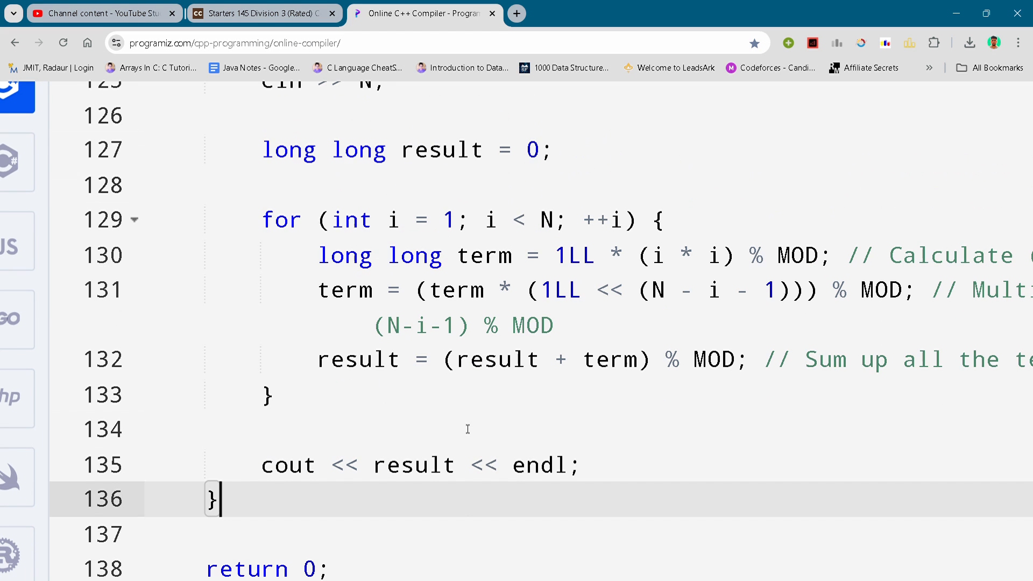
{"action": "scroll", "scroll_direction": "down", "scroll_amount": 3}
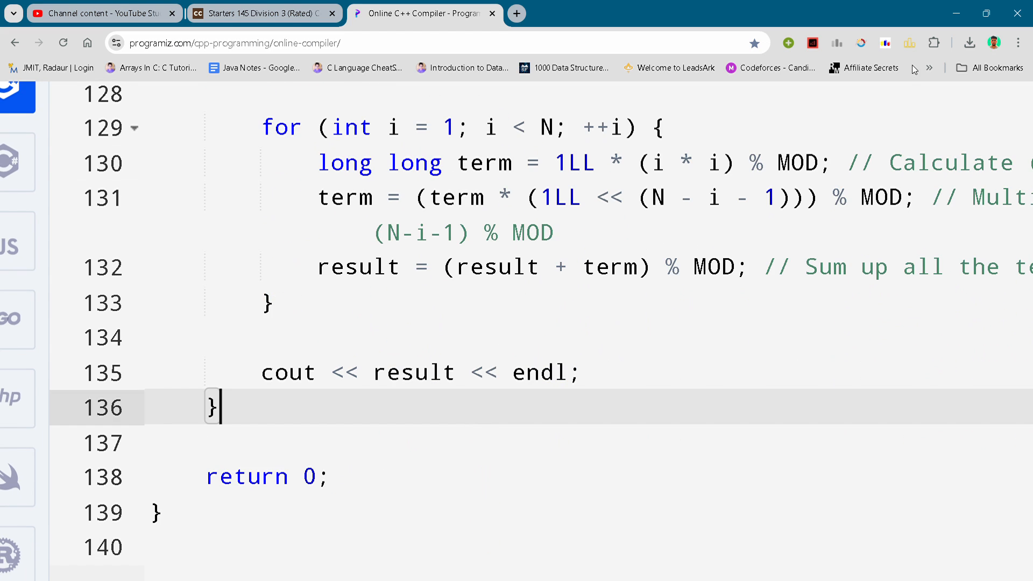